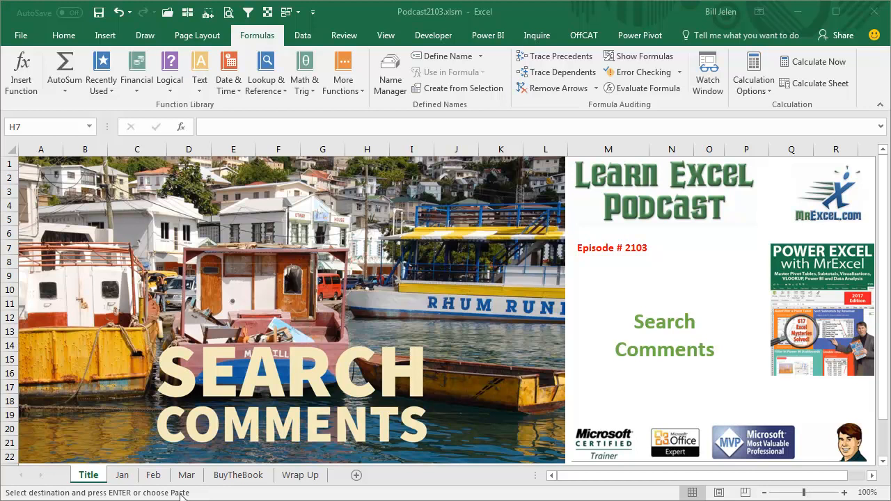
Switch from the Title sheet to the Jan sales sheet
{"action": "left_click", "coordinate": [123, 475]}
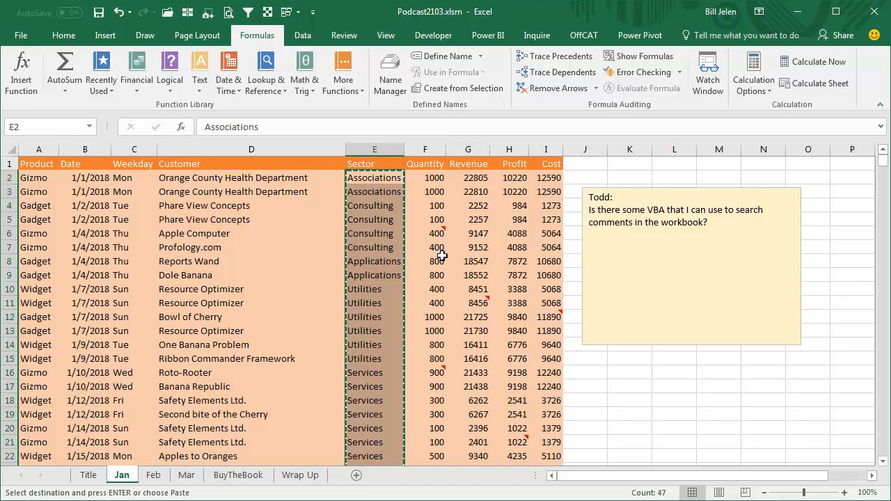
Add a comment 'Type something about a banana republic' to the Reports Wand cell D8
{"action": "left_click", "coordinate": [209, 262]}
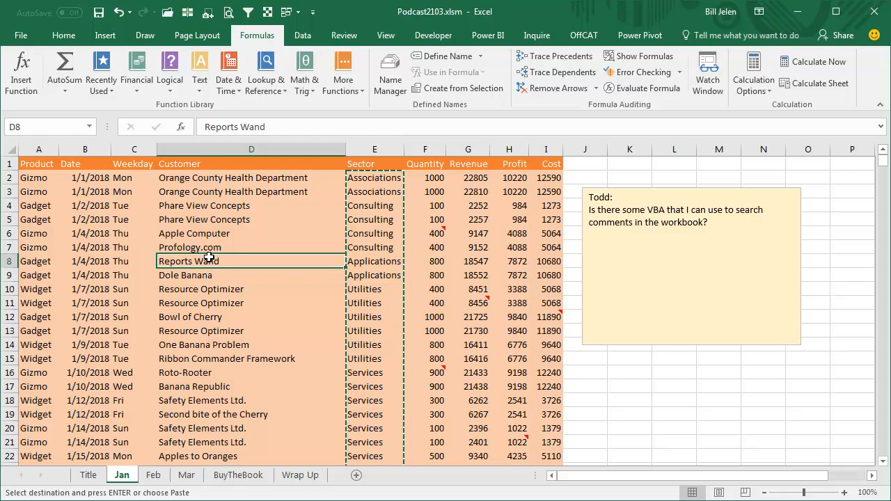
{"action": "left_click", "coordinate": [344, 35]}
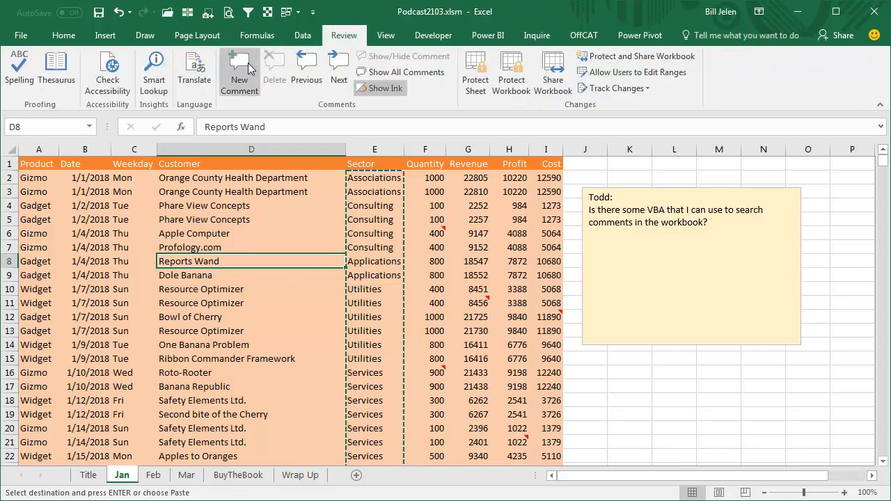
{"action": "left_click", "coordinate": [240, 69]}
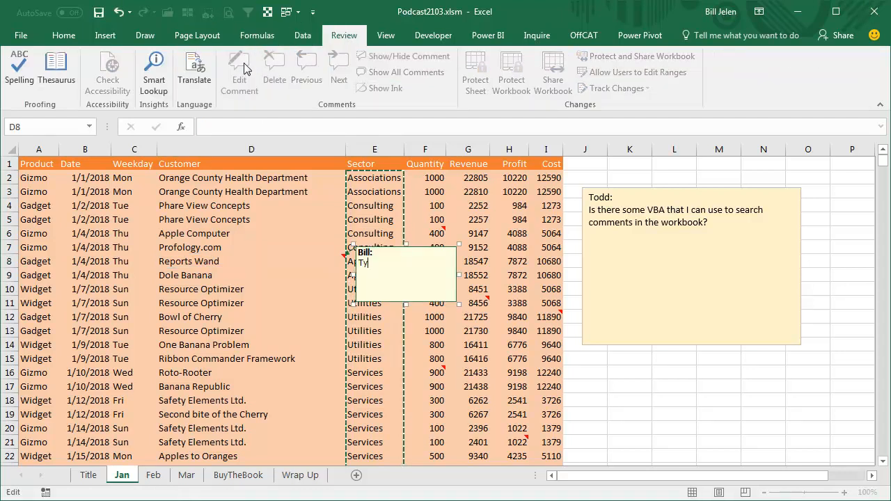
{"action": "type", "text": "Type something about a banana"}
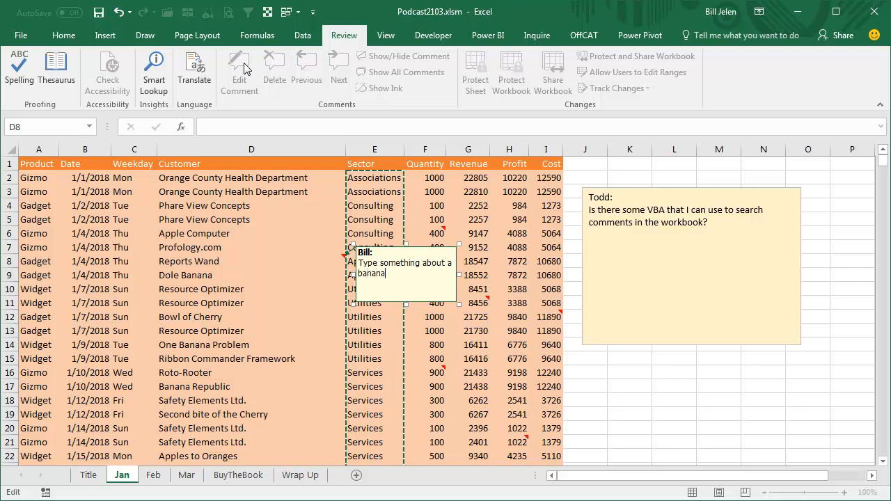
{"action": "type", "text": "republic"}
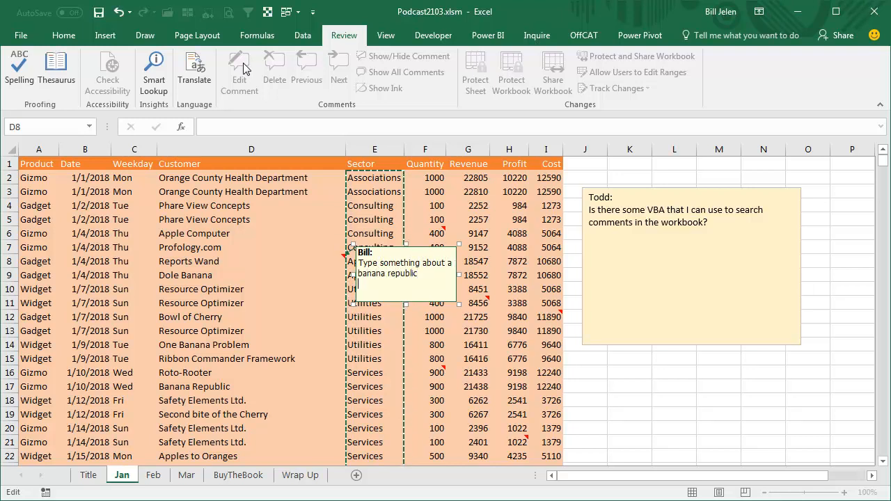
{"action": "left_click", "coordinate": [374, 318]}
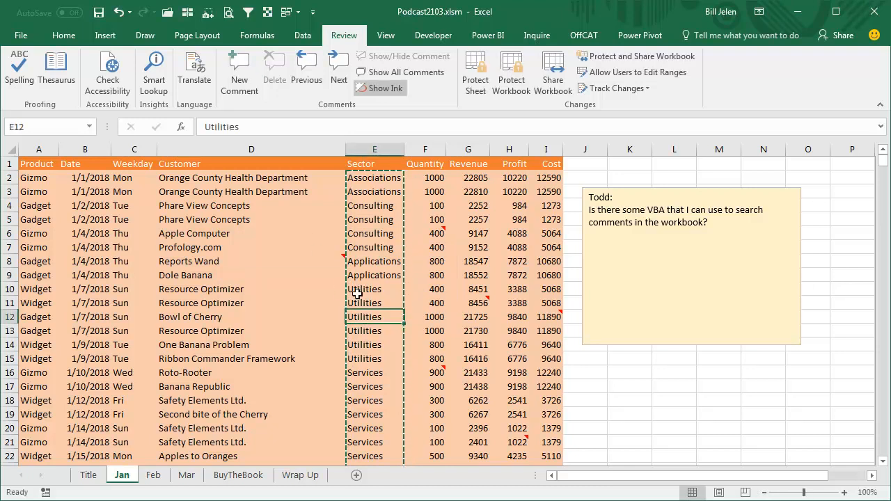
{"action": "mouse_move", "coordinate": [343, 261]}
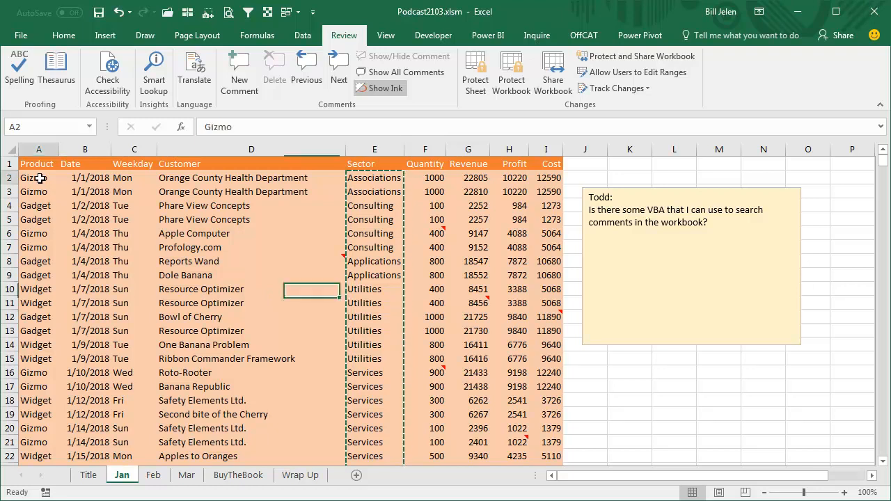
Bring up Find and Replace (Ctrl+F) with 'apple' as the search term
{"action": "key", "text": "ctrl+f"}
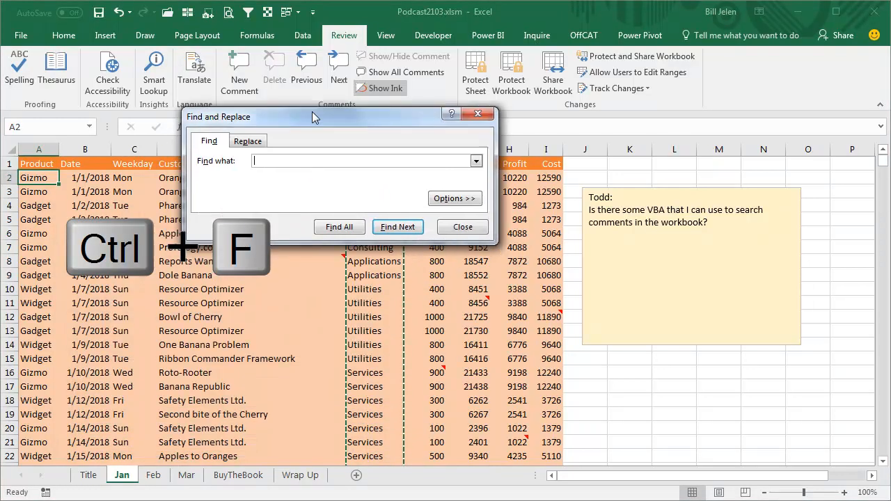
{"action": "type", "text": "apploe"}
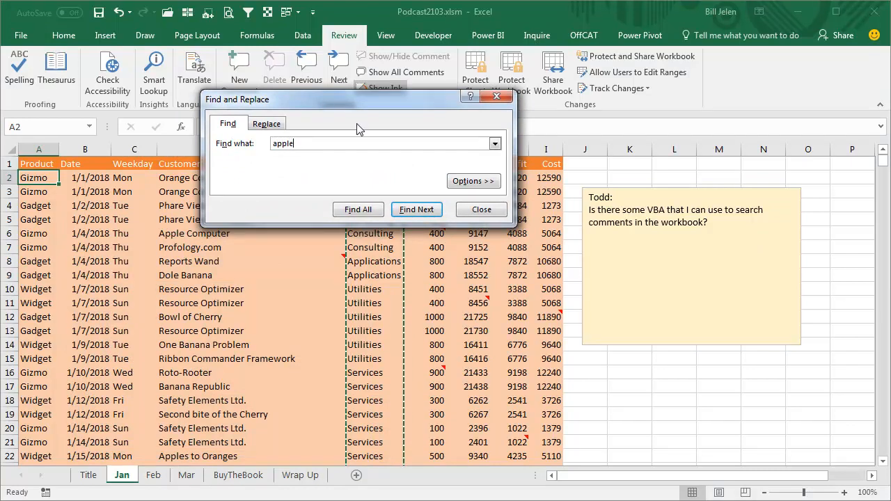
{"action": "left_click", "coordinate": [474, 181]}
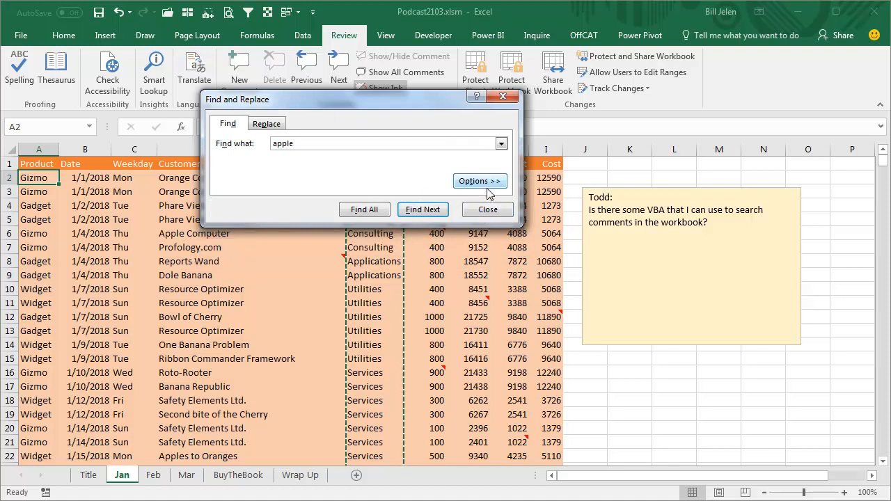
Set Look in to Comments and list the four apple matches on Jan, enlarging the results
{"action": "left_click", "coordinate": [479, 181]}
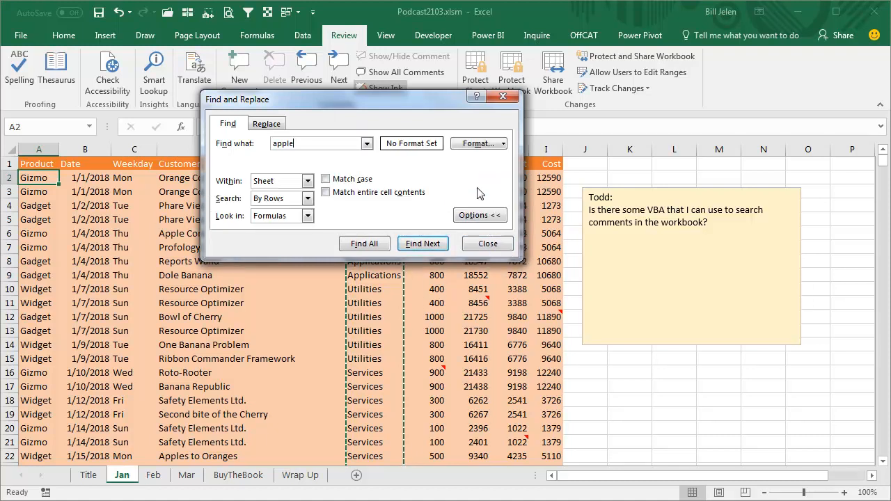
{"action": "left_click", "coordinate": [311, 214]}
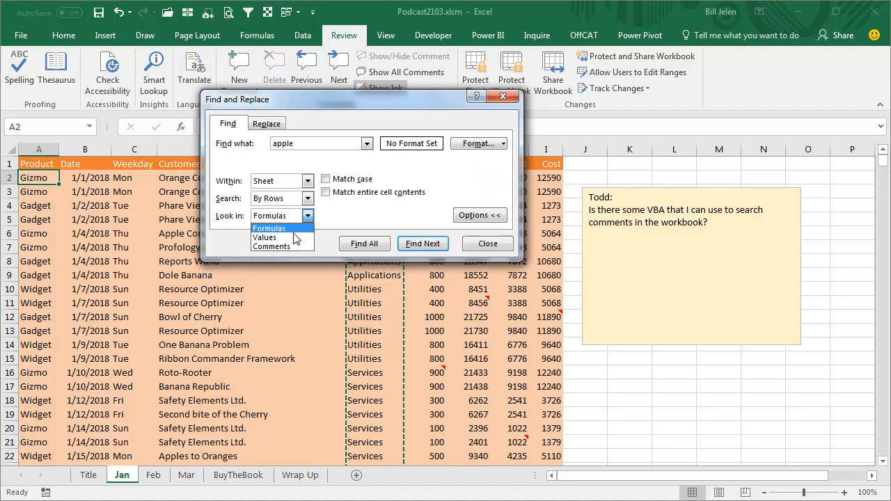
{"action": "mouse_move", "coordinate": [270, 246]}
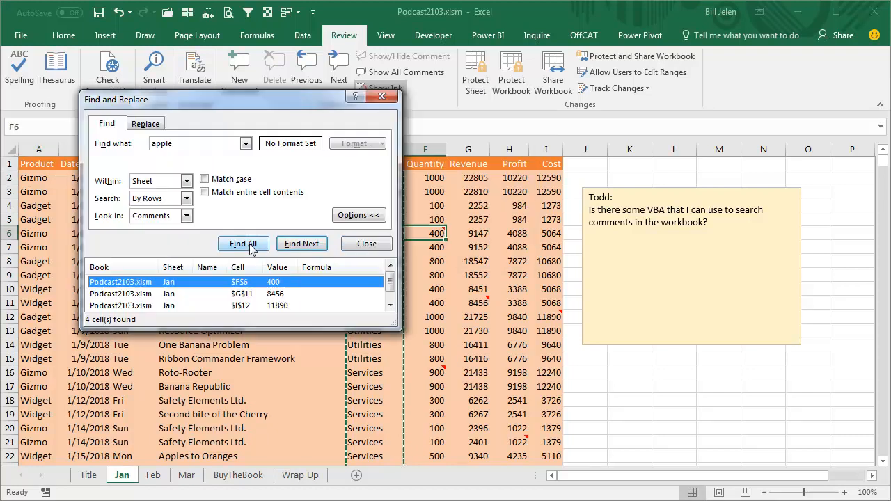
{"action": "left_click_drag", "start_coordinate": [402, 329], "coordinate": [412, 362]}
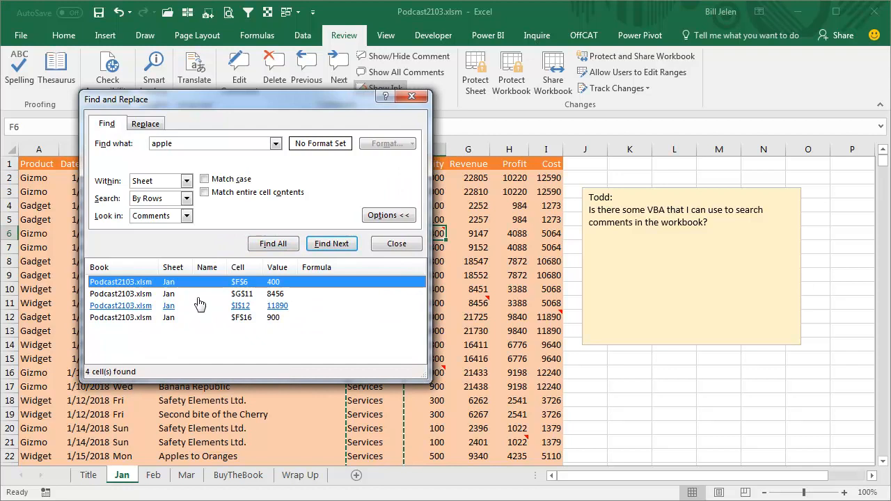
Search the whole workbook to list all ten apple matches and select a result
{"action": "left_click", "coordinate": [187, 181]}
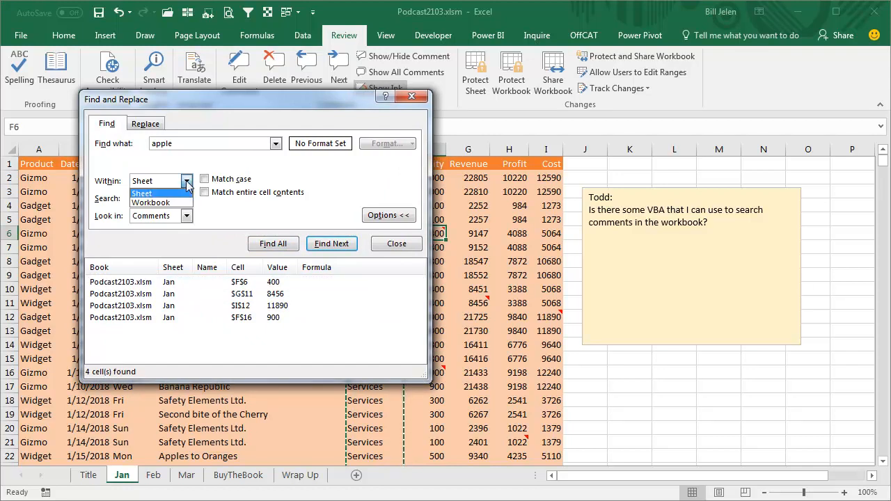
{"action": "left_click", "coordinate": [151, 203]}
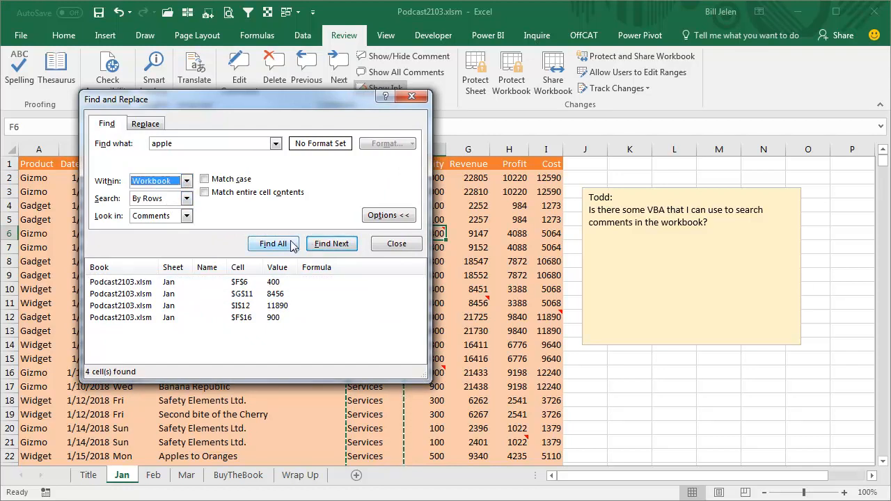
{"action": "left_click", "coordinate": [273, 243]}
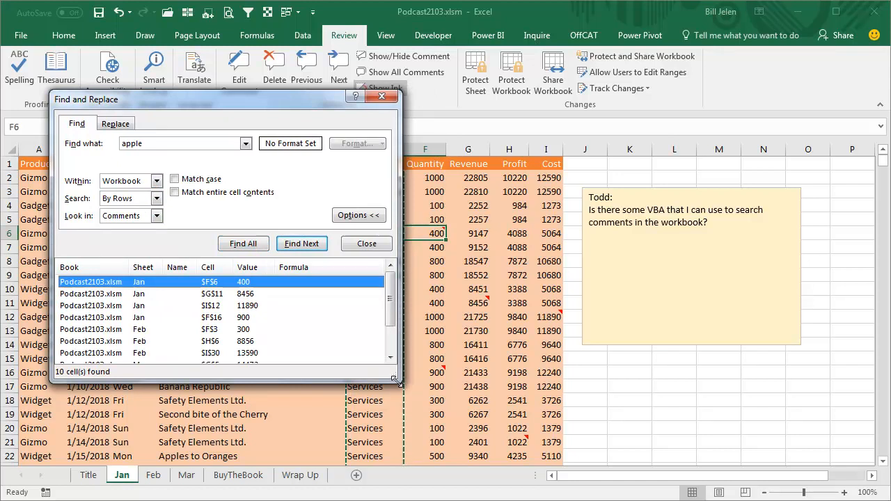
{"action": "left_click_drag", "start_coordinate": [396, 382], "coordinate": [459, 424]}
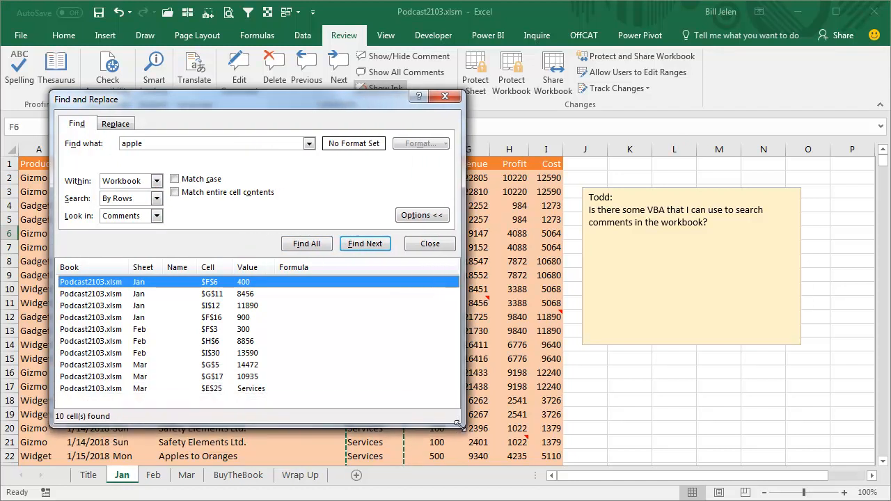
{"action": "left_click", "coordinate": [429, 243]}
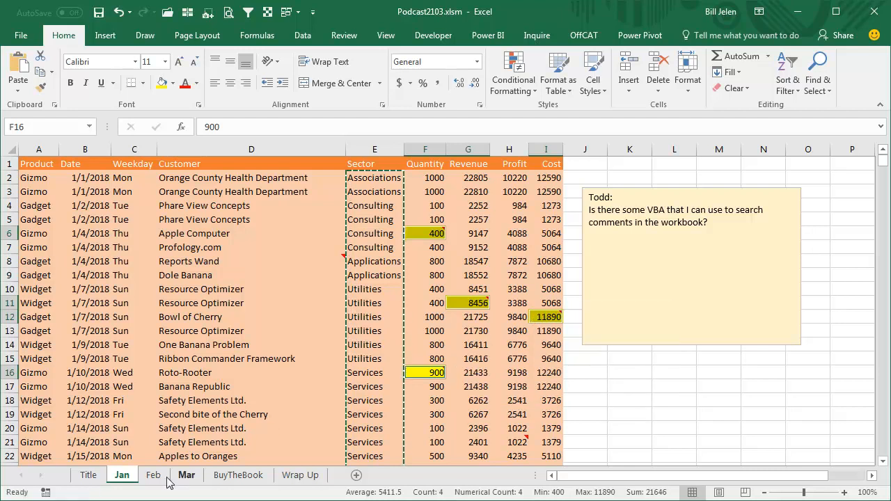
Fill the Feb (F3, H6) and Mar (G5, G17, E25) matches yellow, then move to BuyTheBook
{"action": "left_click", "coordinate": [153, 475]}
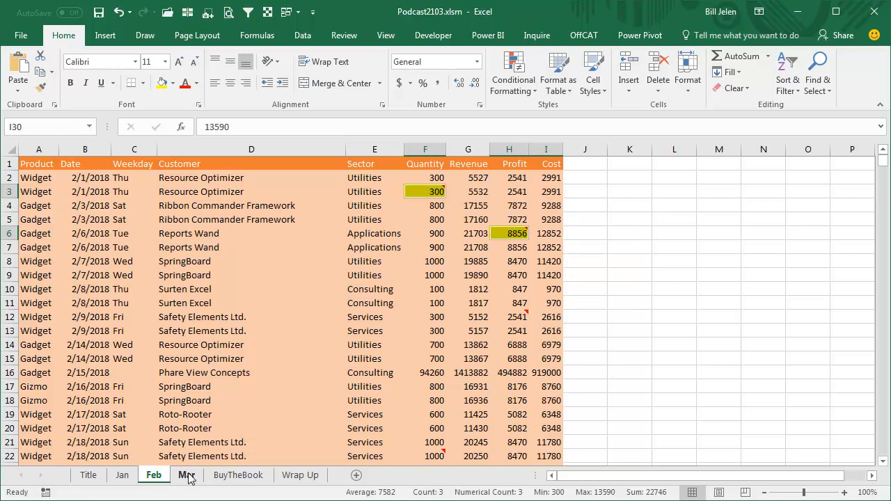
{"action": "left_click", "coordinate": [186, 475]}
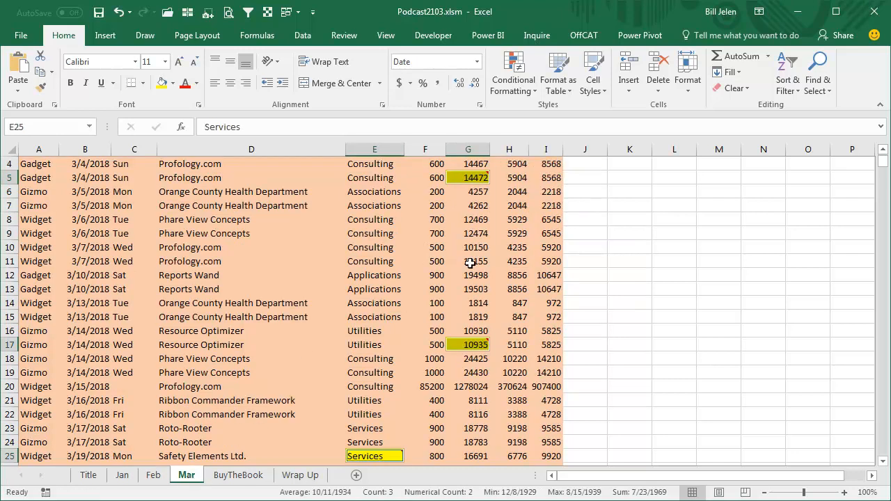
{"action": "mouse_move", "coordinate": [387, 448]}
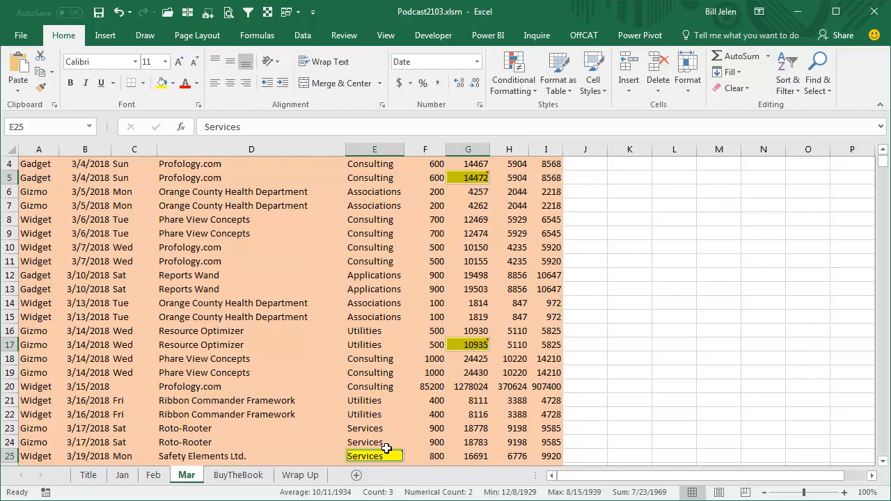
{"action": "mouse_move", "coordinate": [375, 456]}
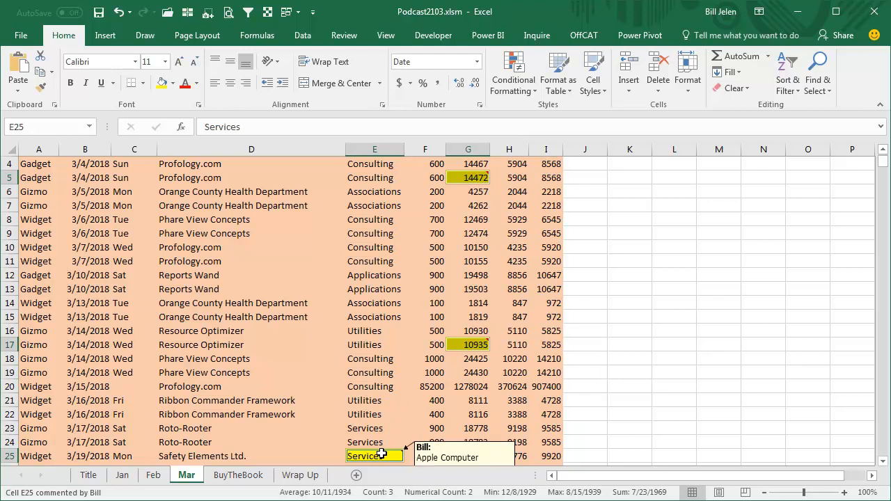
{"action": "left_click", "coordinate": [238, 475]}
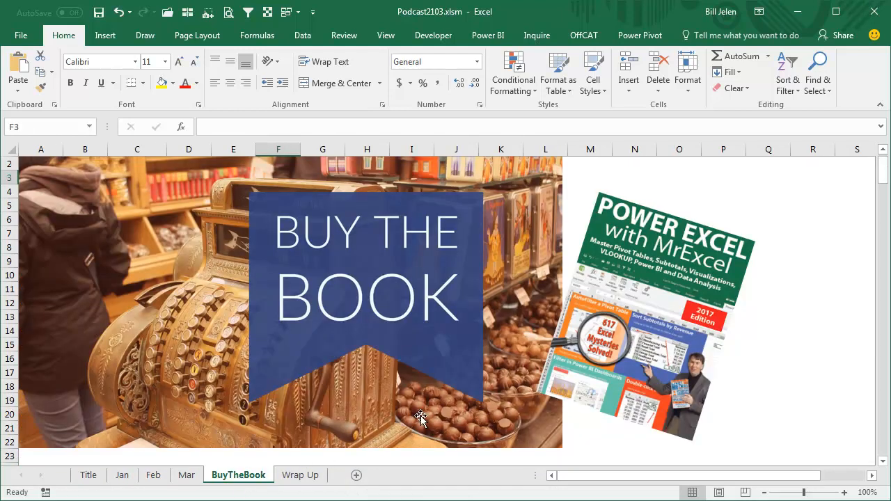
{"action": "mouse_move", "coordinate": [785, 362]}
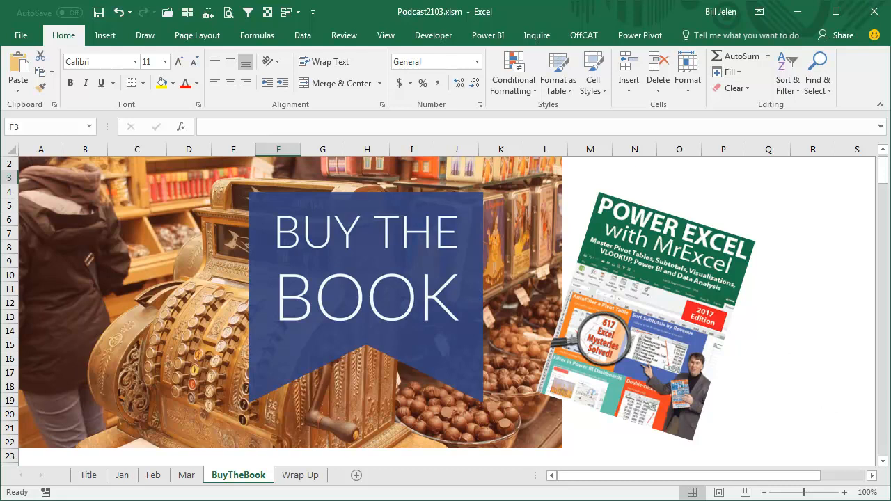
Switch to the Wrap Up sheet listing the episode's topics
{"action": "left_click", "coordinate": [300, 474]}
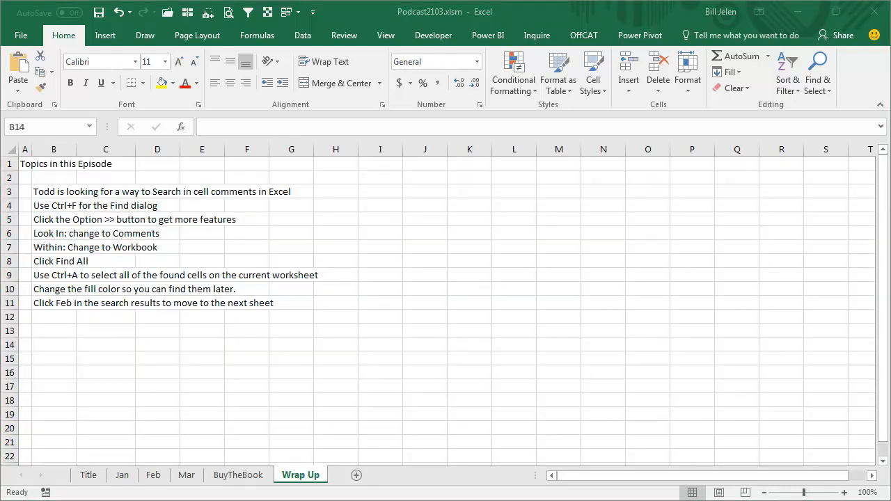